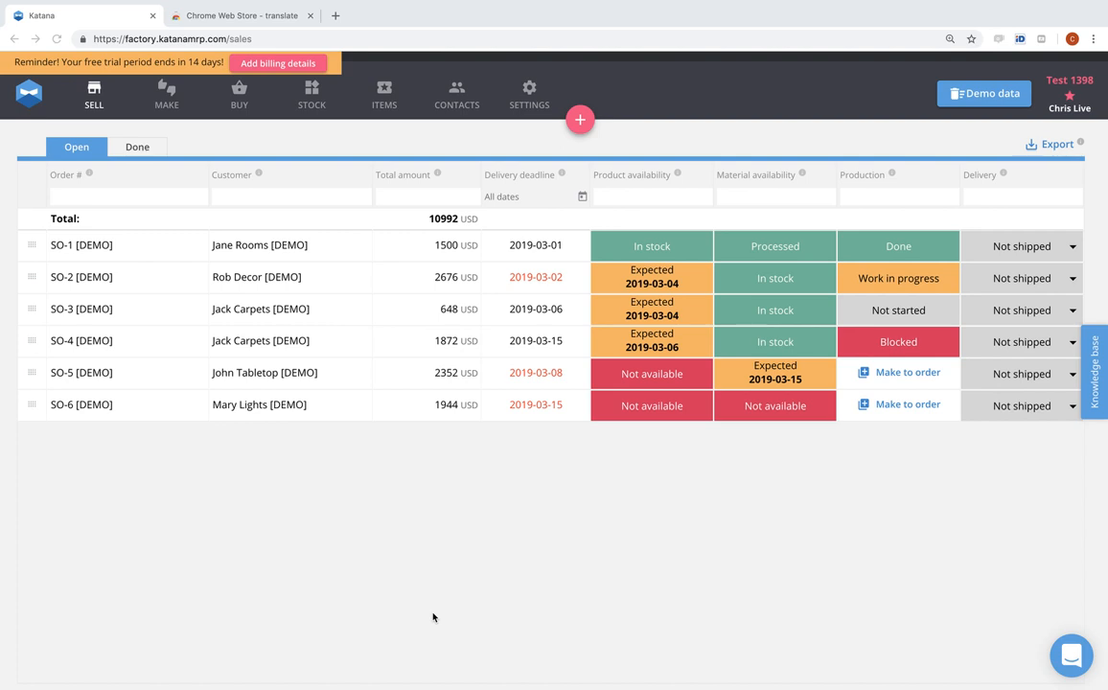
{"action": "mouse_move", "coordinate": [801, 575]}
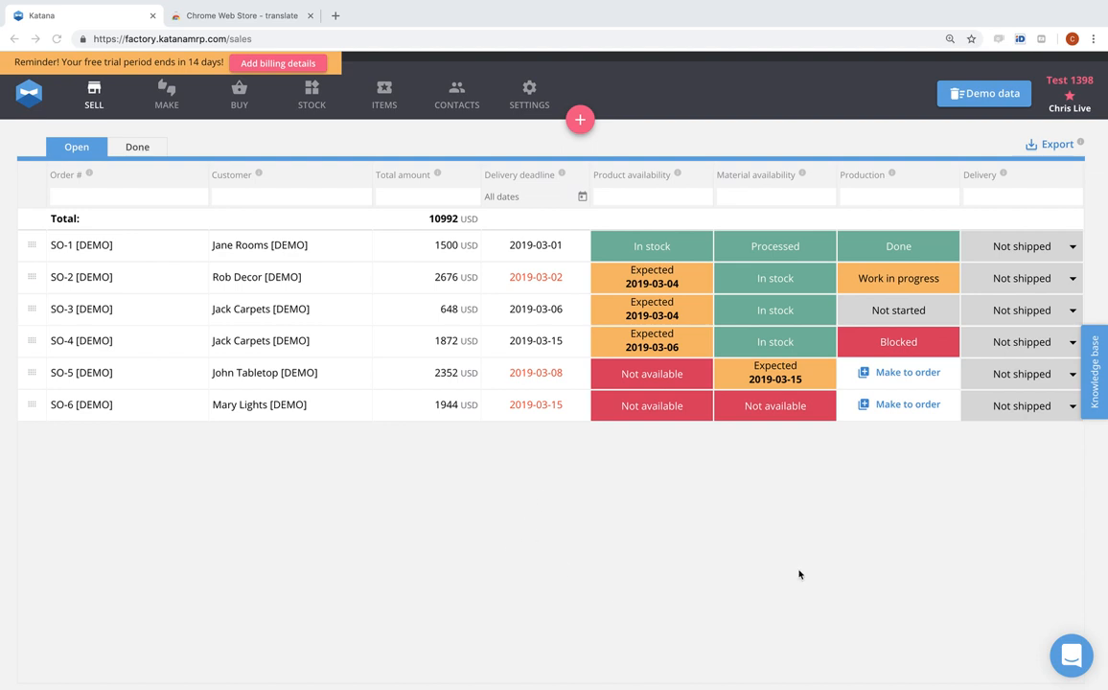
{"action": "mouse_move", "coordinate": [434, 518]}
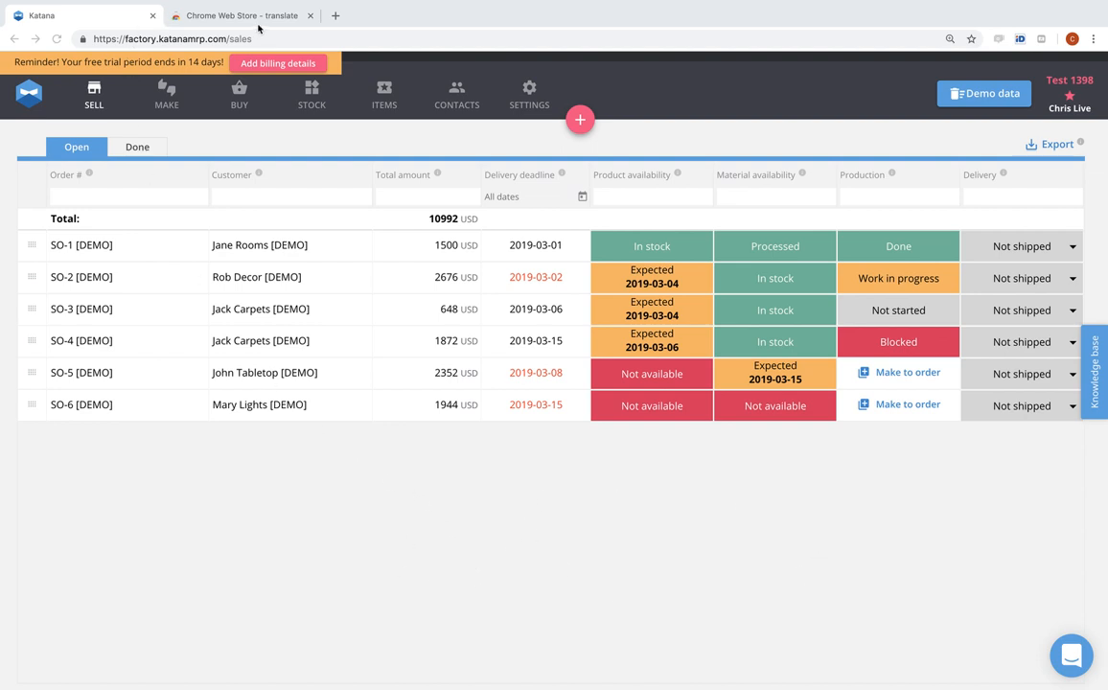
Add the Google Translate extension to Chrome from its Web Store listing
{"action": "left_click", "coordinate": [242, 15]}
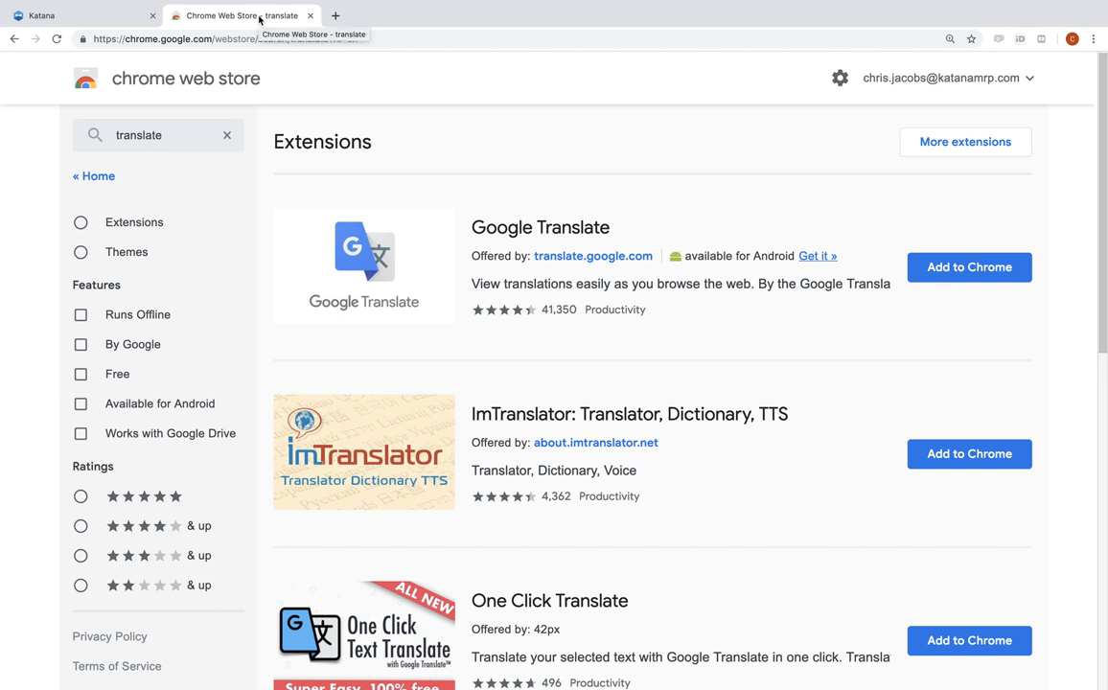
{"action": "mouse_move", "coordinate": [169, 253]}
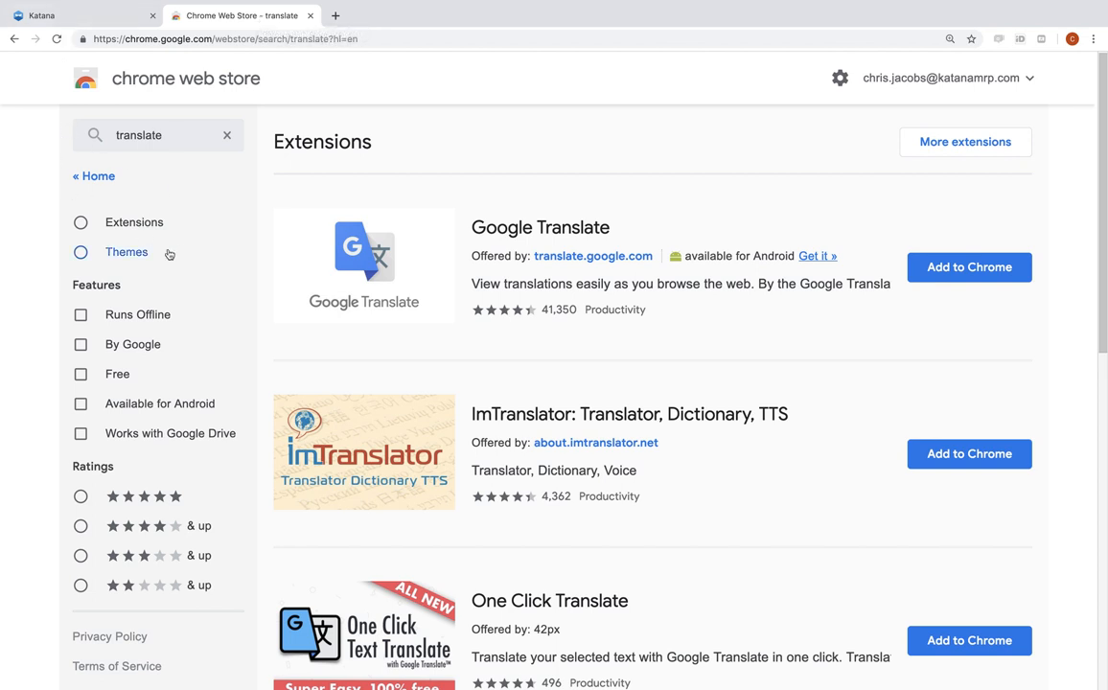
{"action": "mouse_move", "coordinate": [372, 276]}
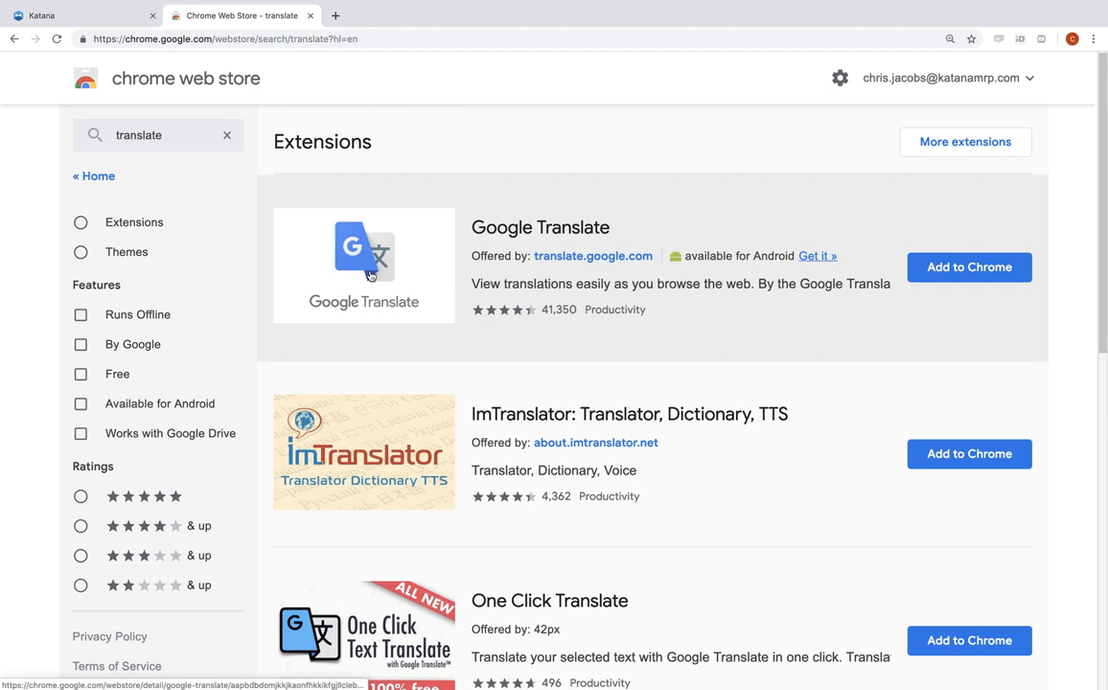
{"action": "mouse_move", "coordinate": [529, 255]}
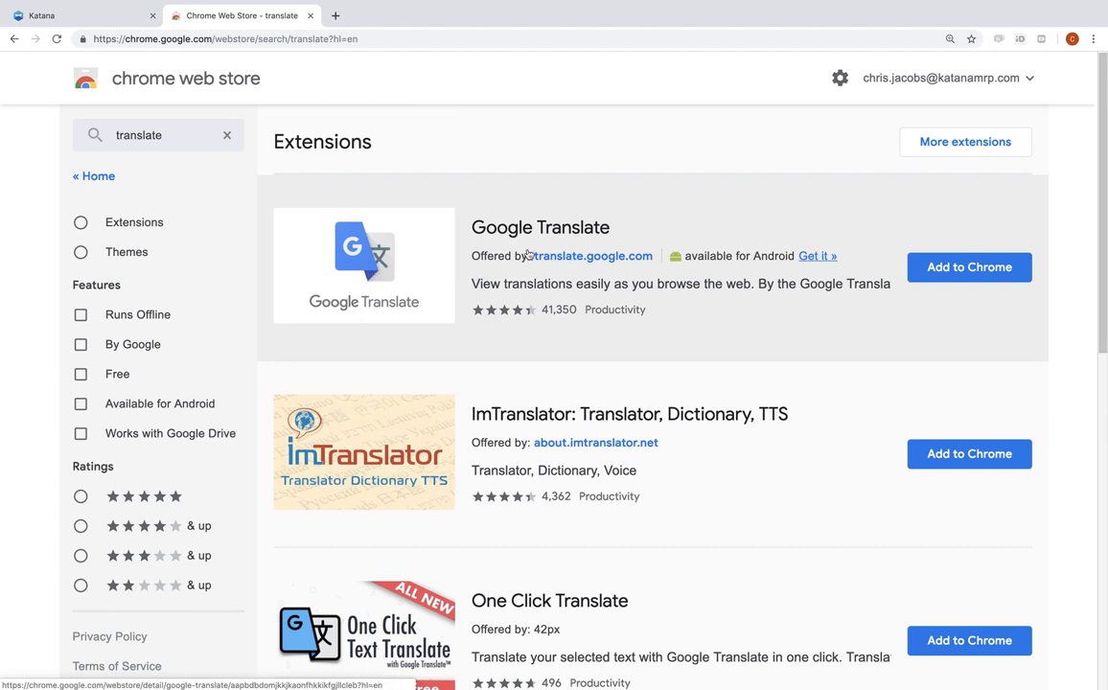
{"action": "left_click", "coordinate": [968, 269]}
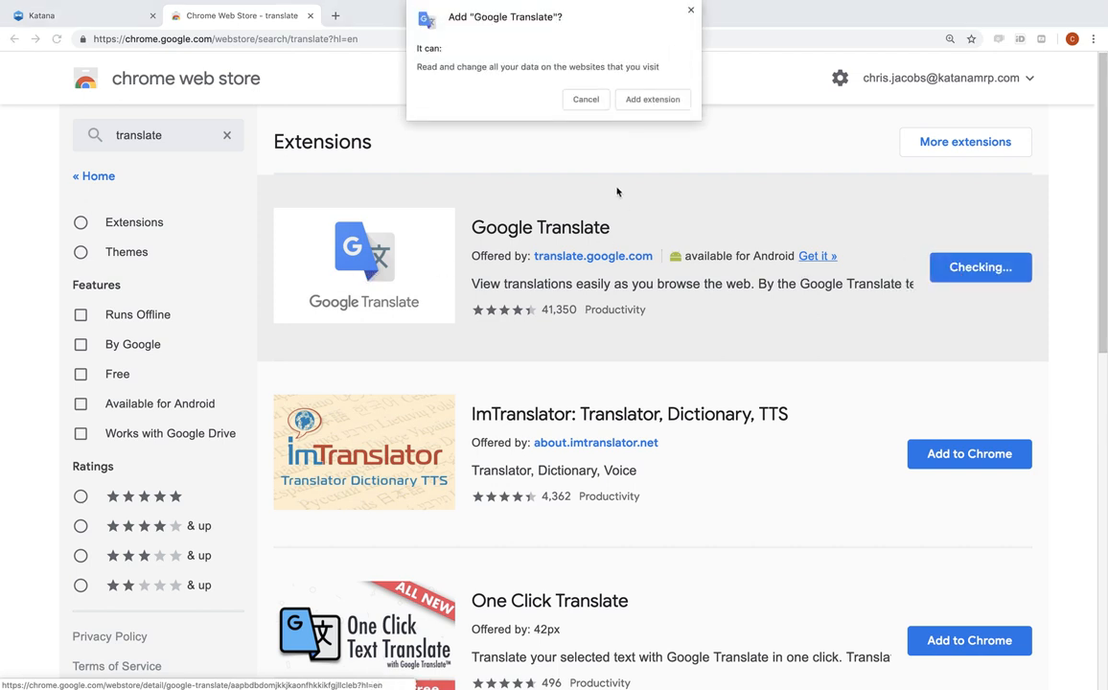
{"action": "left_click", "coordinate": [652, 100]}
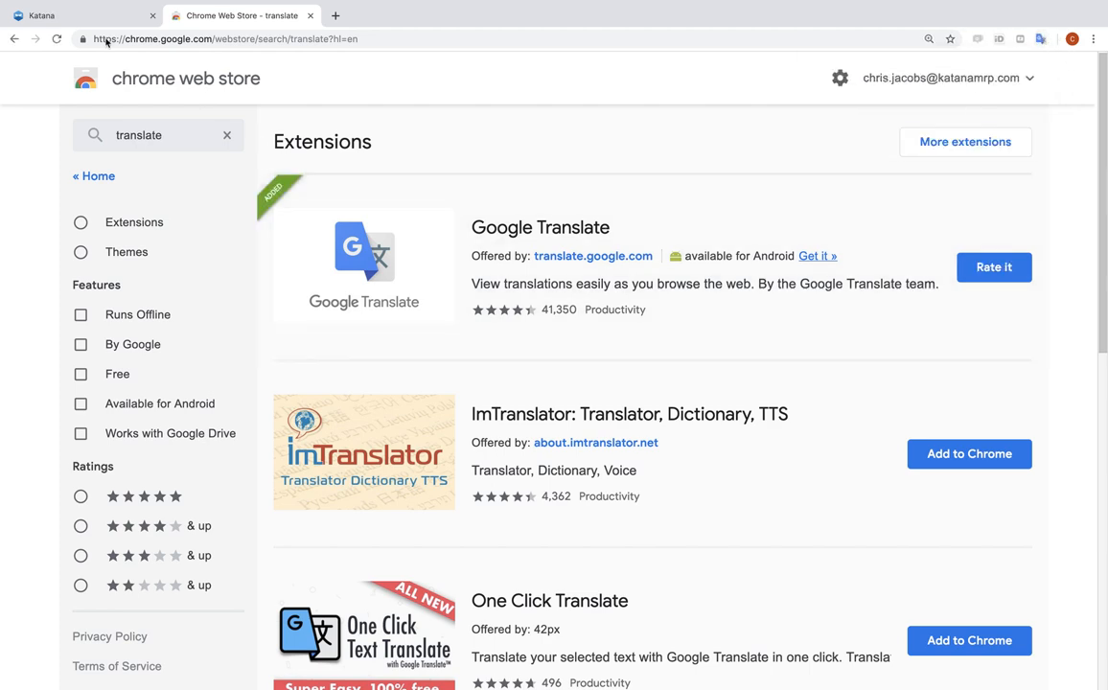
Switch back to the Katana tab showing the Sell dashboard
{"action": "left_click", "coordinate": [76, 15]}
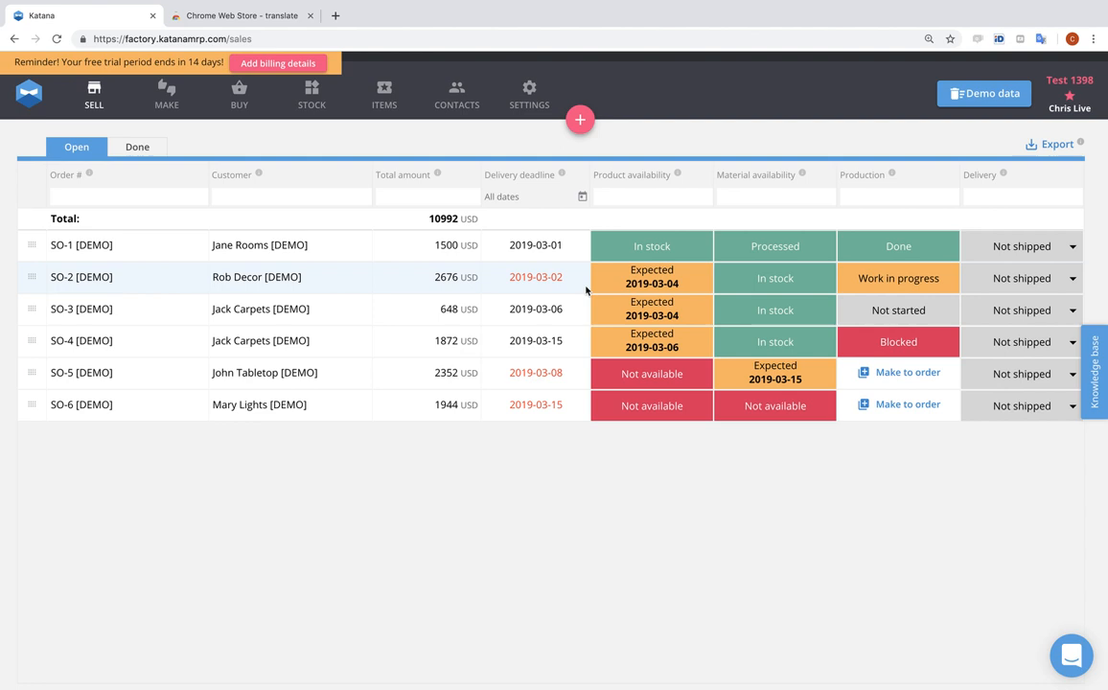
{"action": "mouse_move", "coordinate": [1047, 64]}
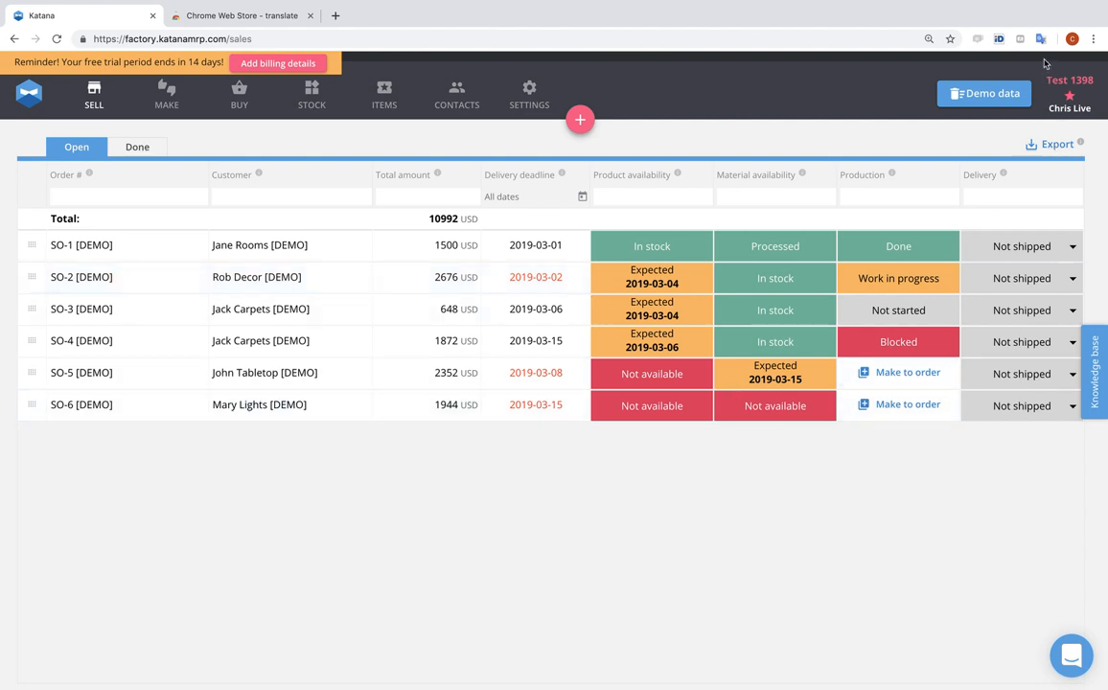
Translate the sales order list into Spanish with the Google Translate extension
{"action": "left_click", "coordinate": [1041, 38]}
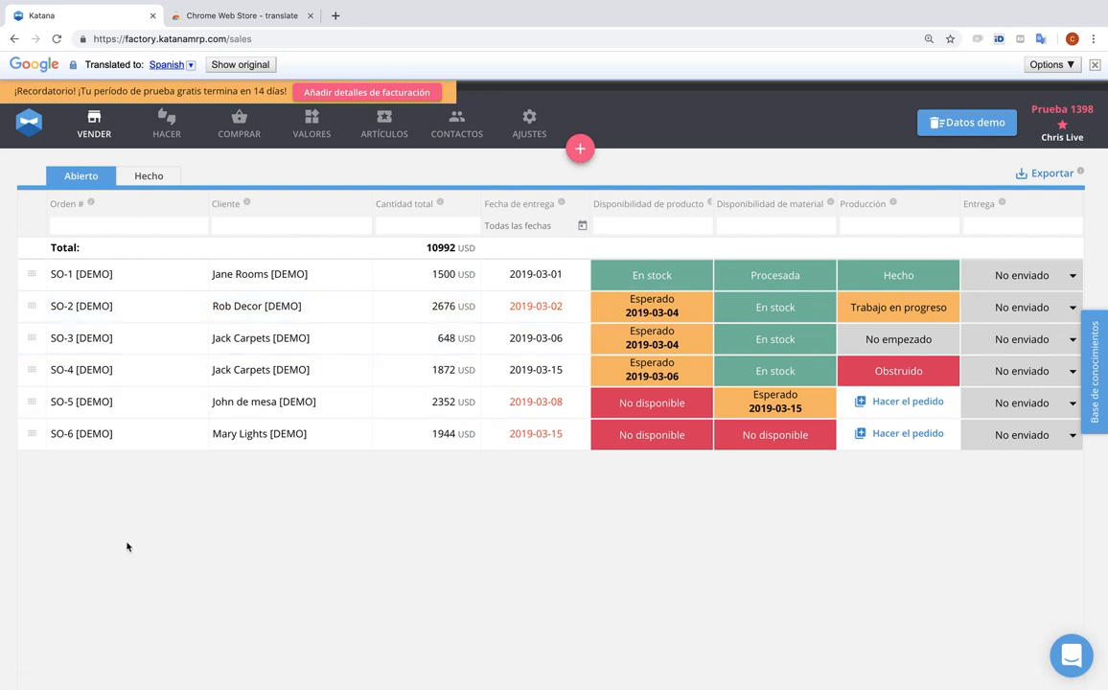
{"action": "mouse_move", "coordinate": [610, 512]}
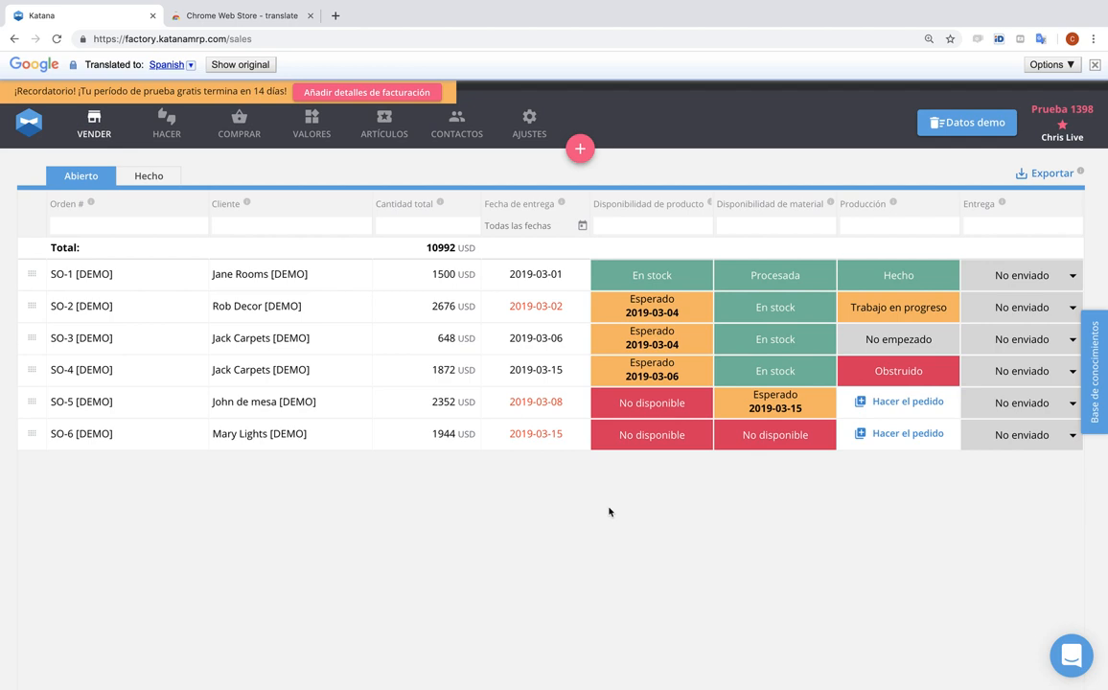
{"action": "mouse_move", "coordinate": [211, 119]}
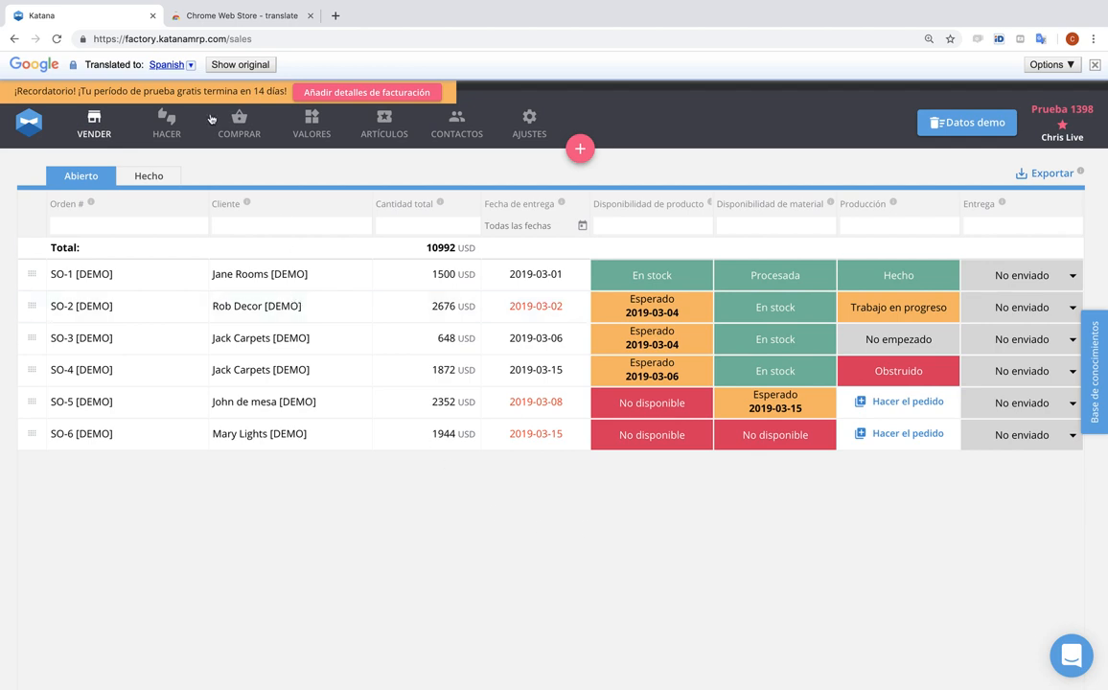
Revert the sales order list to original English via the Google Translate bar
{"action": "left_click", "coordinate": [241, 65]}
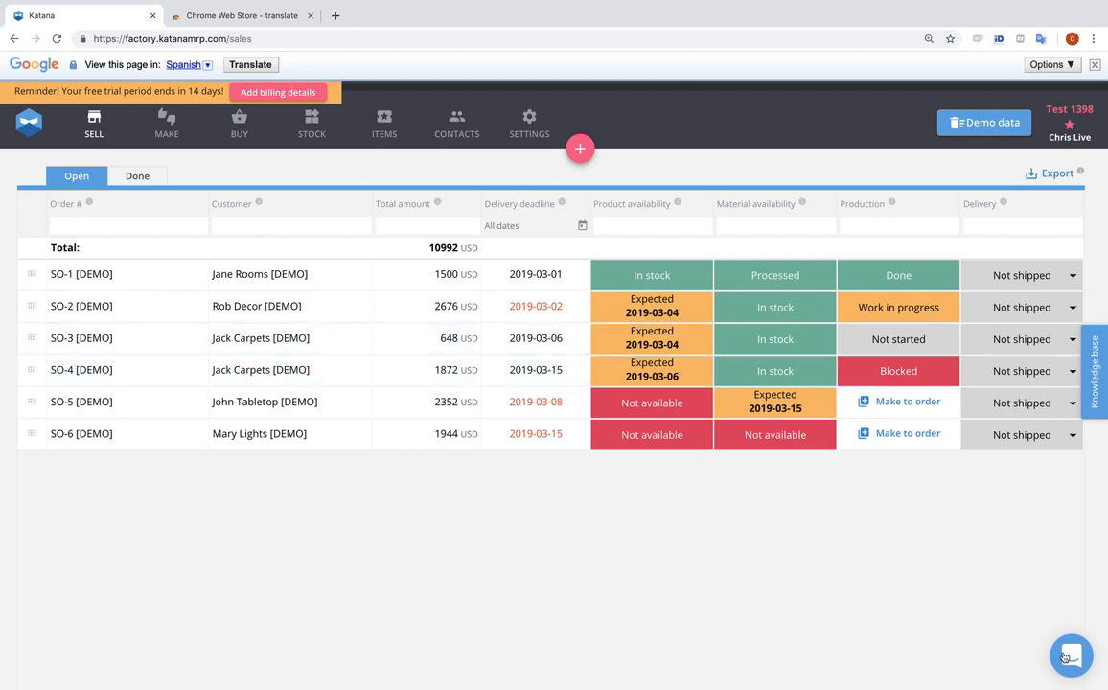
{"action": "left_click", "coordinate": [1070, 656]}
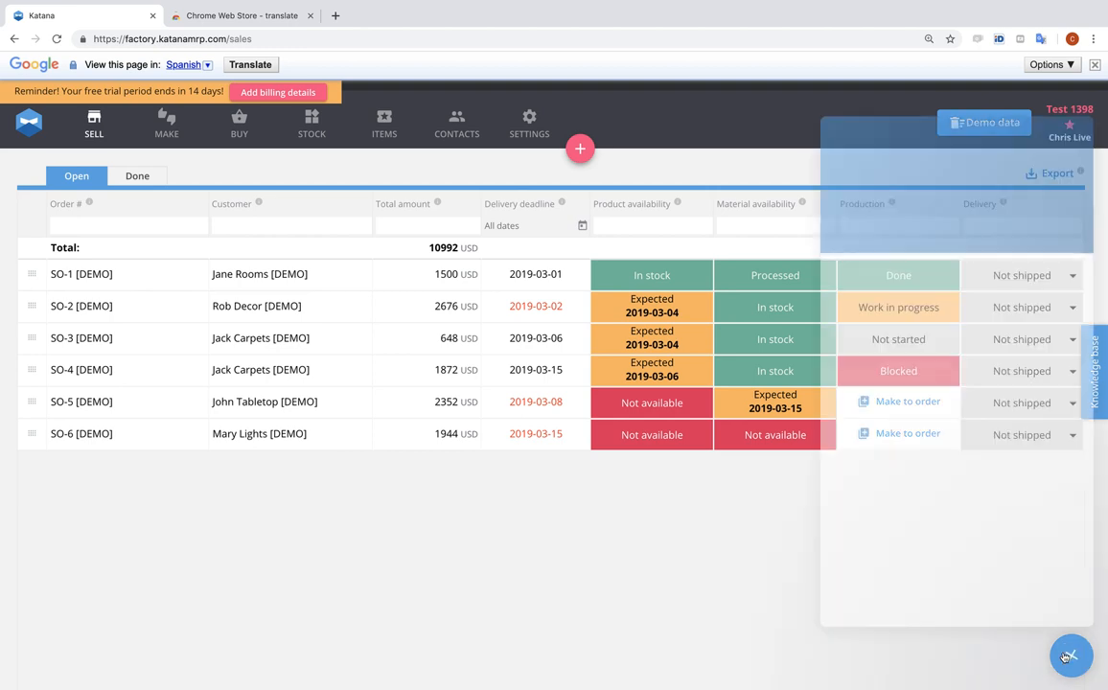
Show the Intercom support messenger with past conversations beside the sales orders
{"action": "left_click", "coordinate": [1070, 656]}
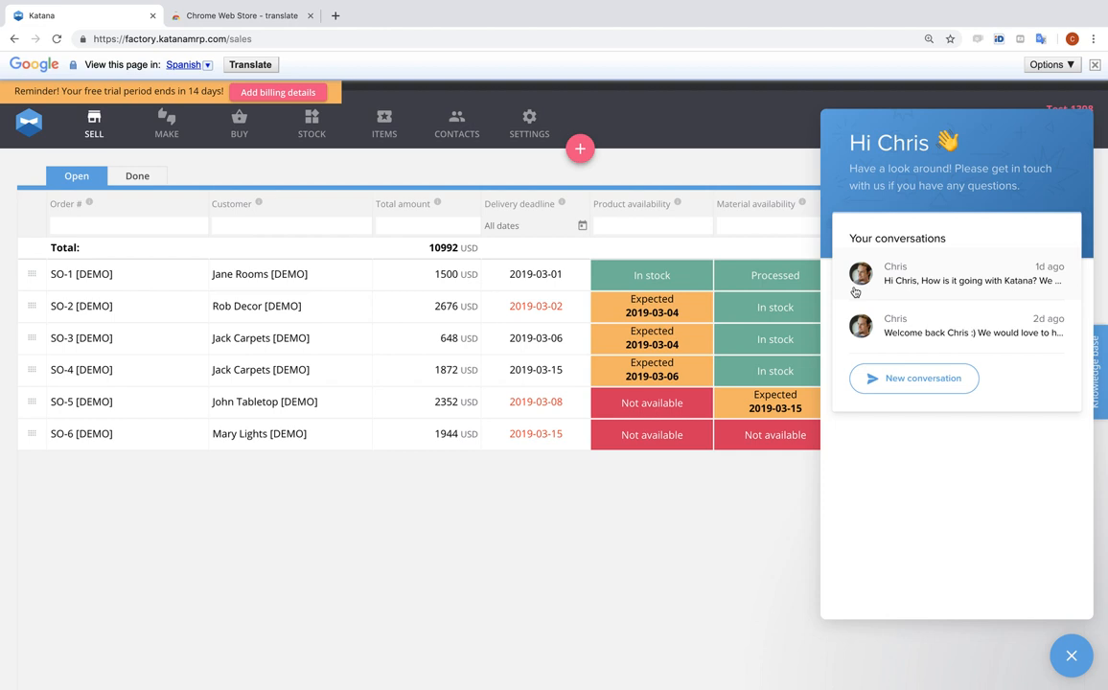
{"action": "mouse_move", "coordinate": [341, 606]}
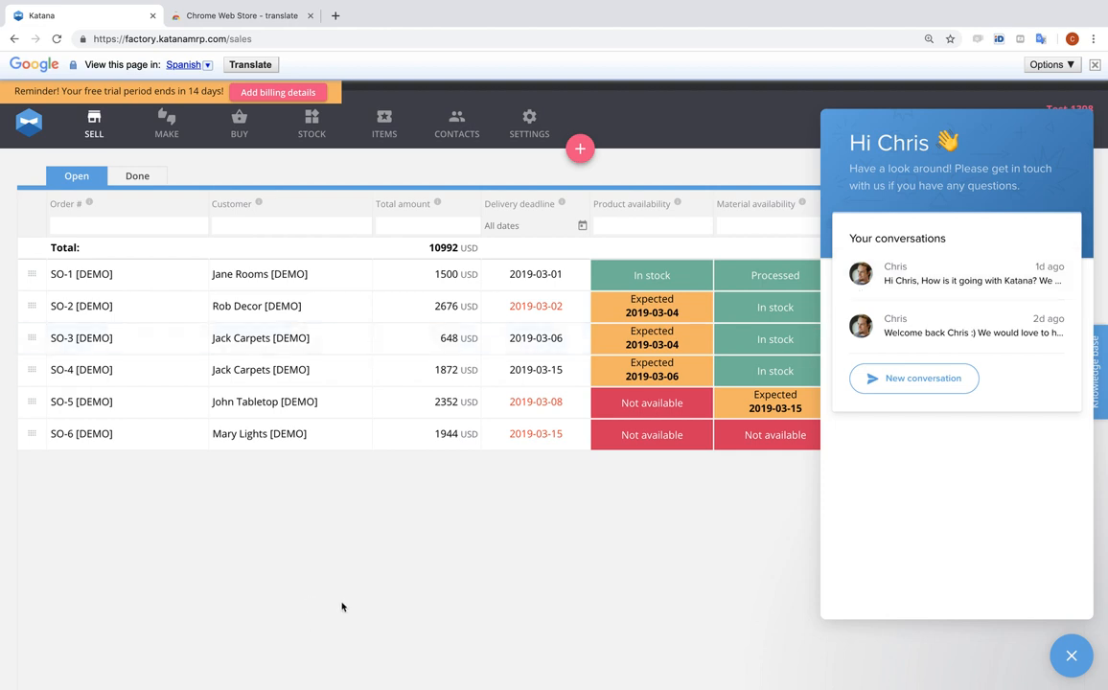
{"action": "mouse_move", "coordinate": [453, 560]}
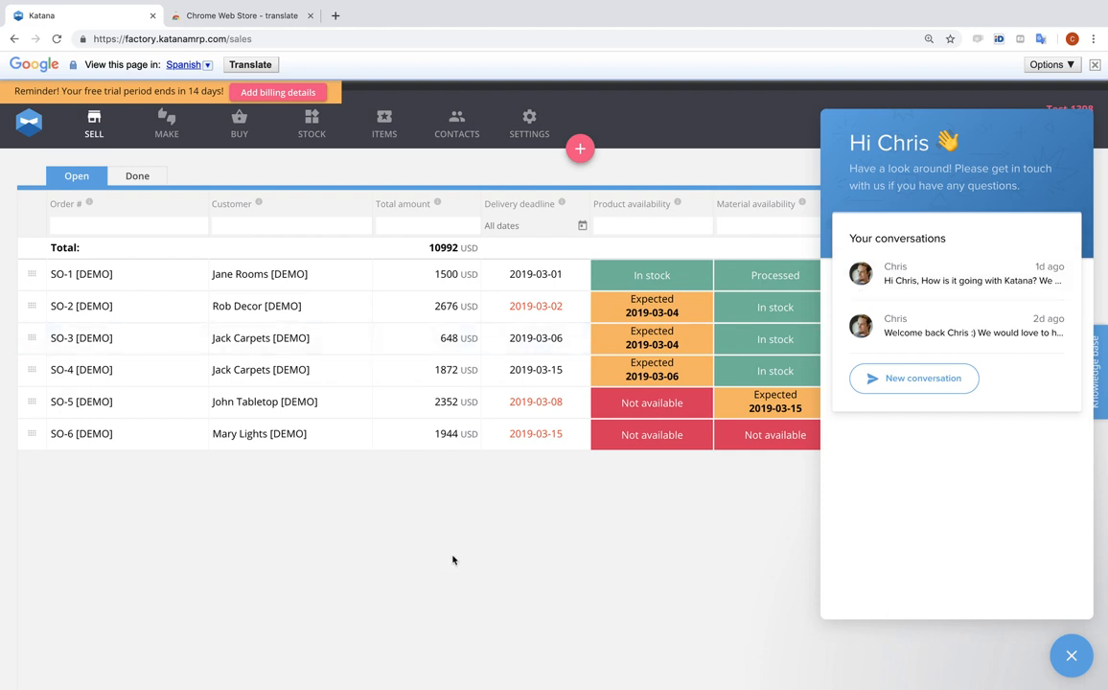